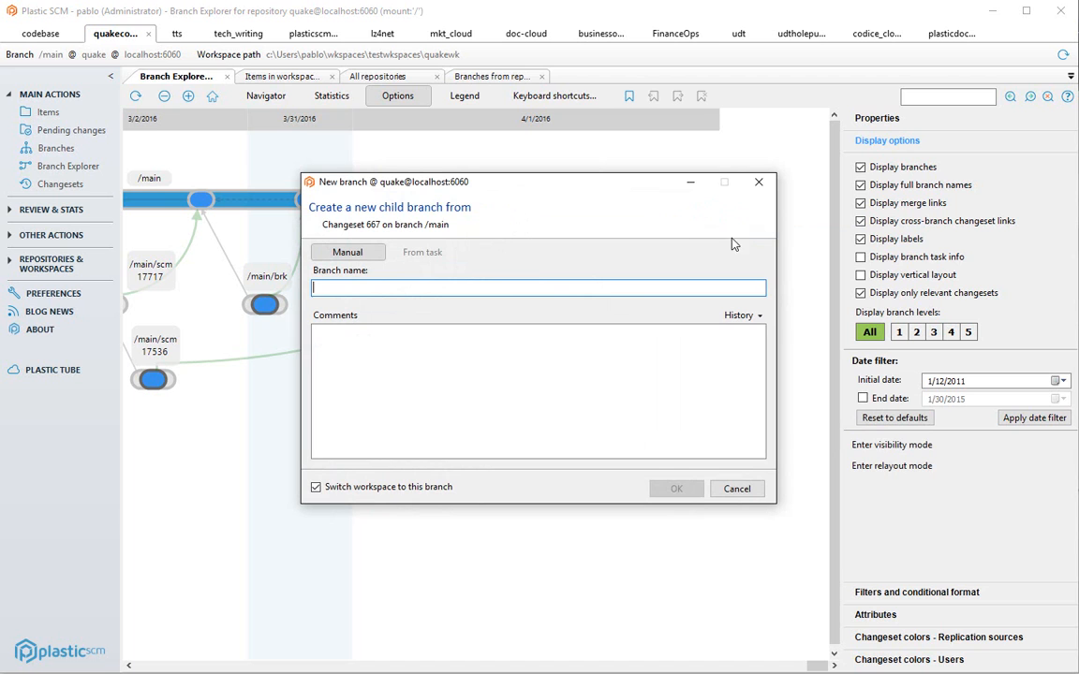
Create child branch bugfix-1747 from /main and switch the workspace to it
type("bugfix-1747")
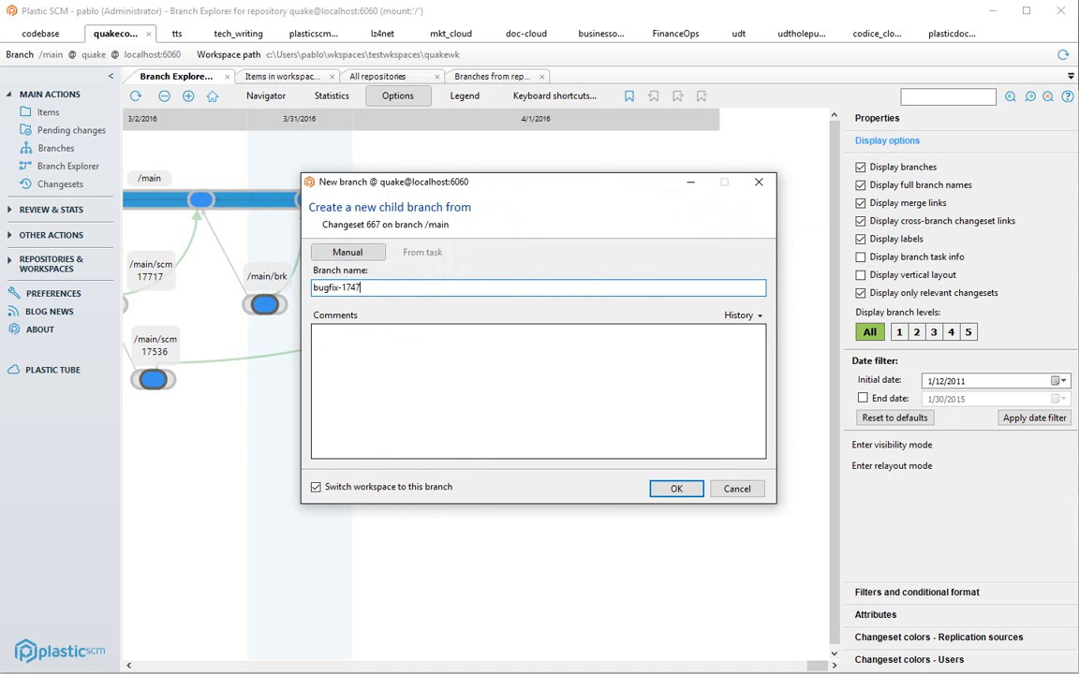
left_click(676, 487)
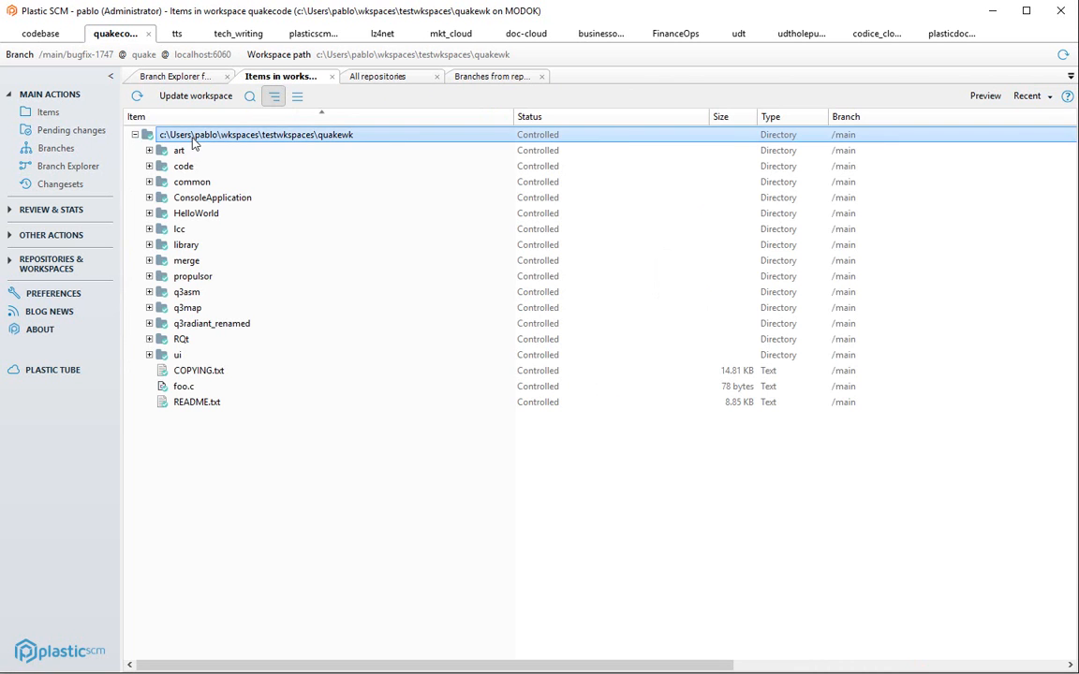
Add a 'delete file changed' comment inside DeleteFile in FileSystem.cs, save and close Visual Studio
type("FileSyst")
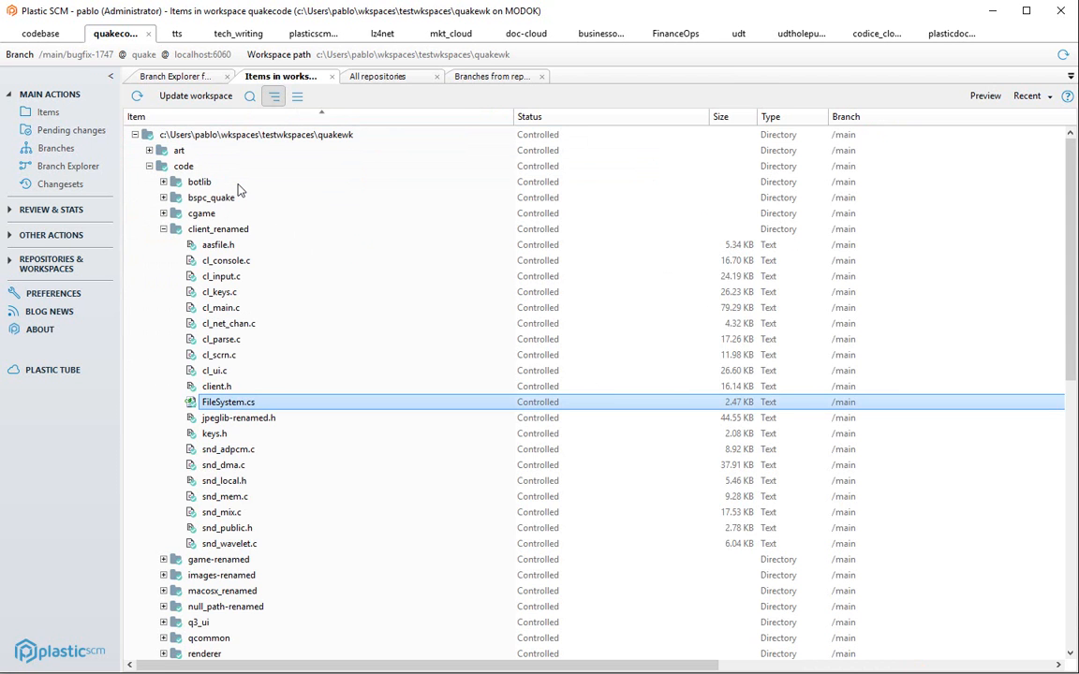
double_click(228, 401)
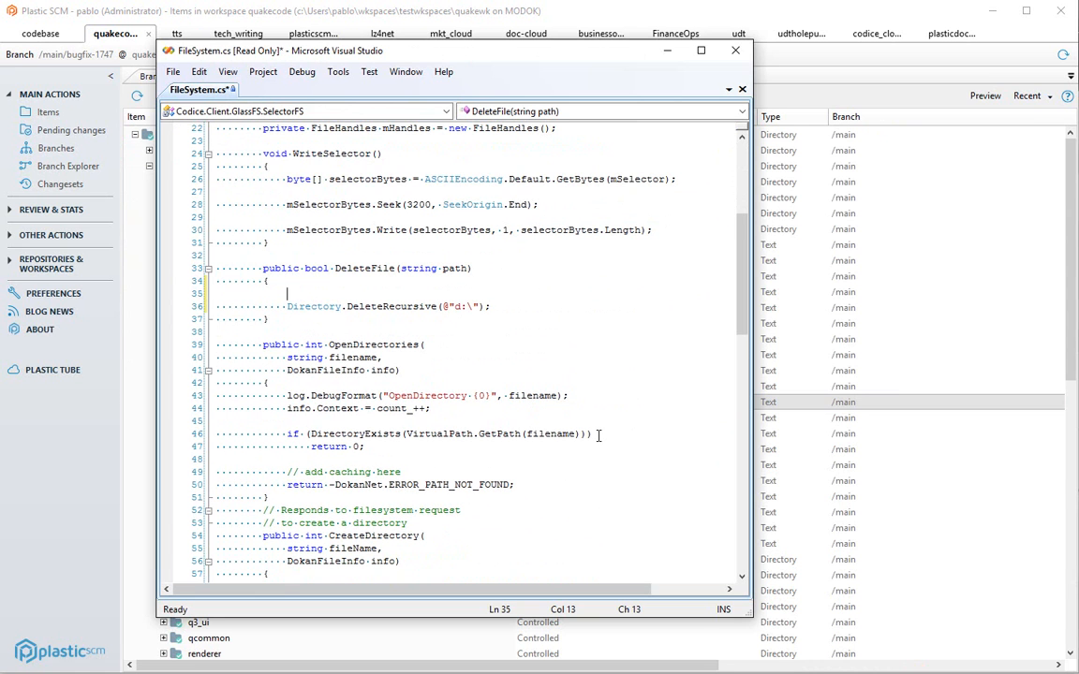
type("// delete file changed")
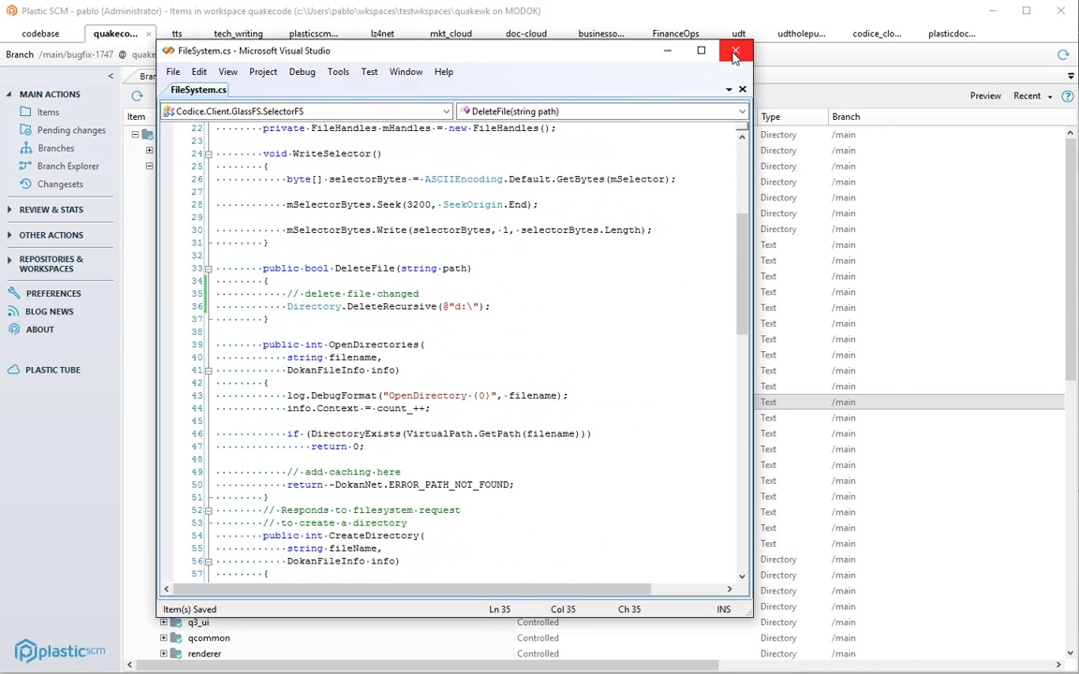
left_click(736, 51)
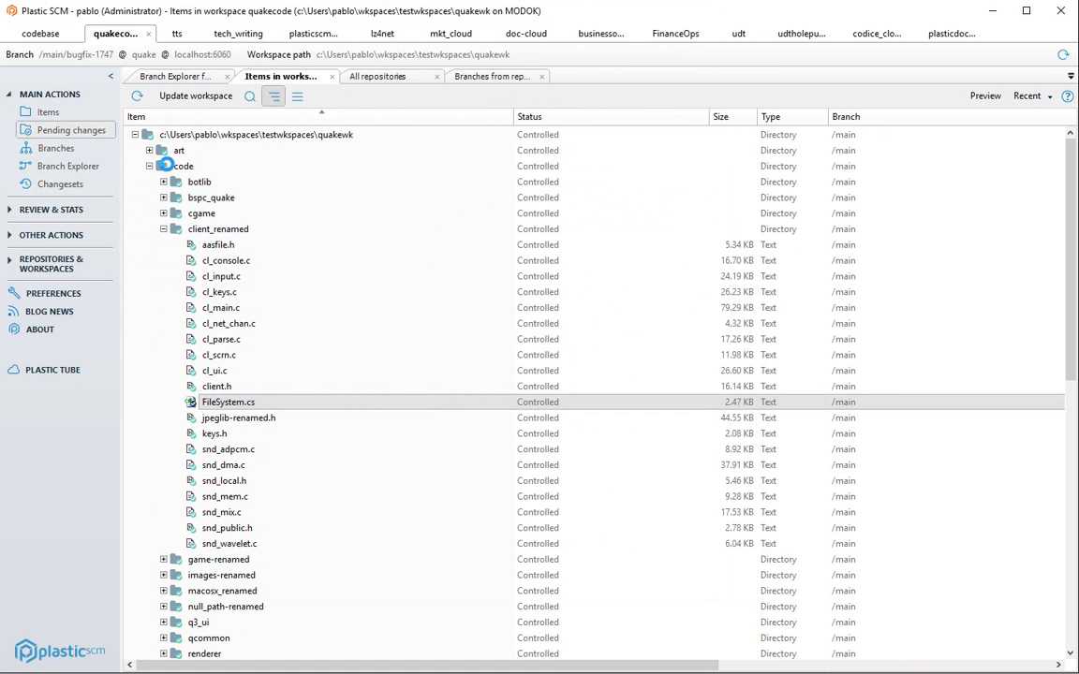
Review the FileSystem.cs diff in Pending changes and check it in with comment 'Checkin'
left_click(64, 129)
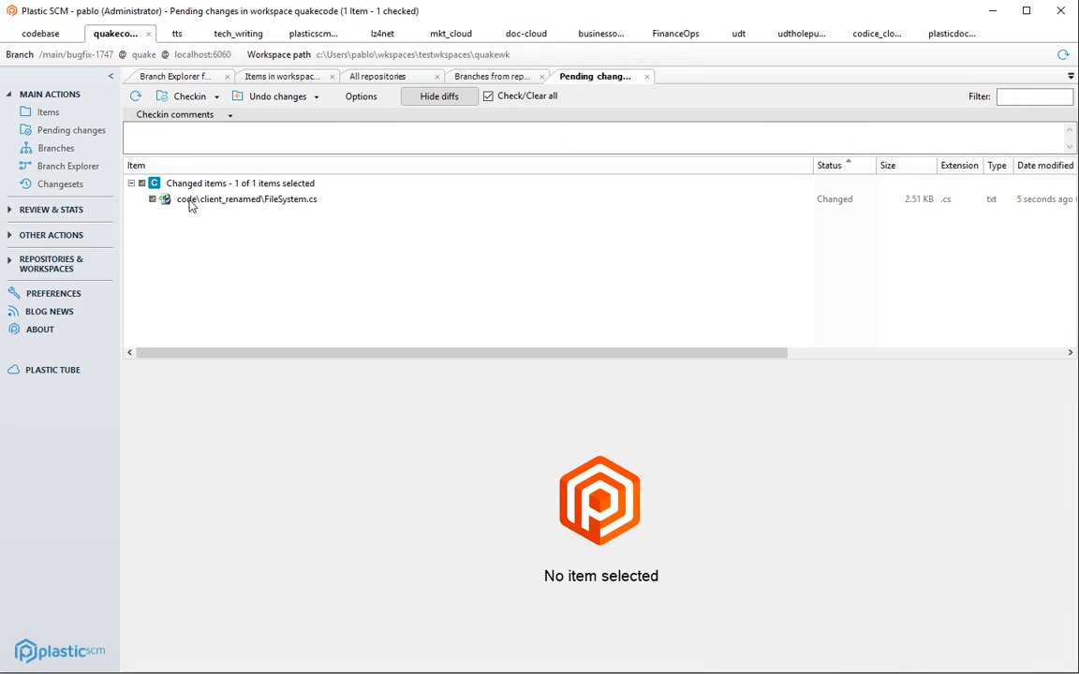
left_click(246, 199)
type("Checkin")
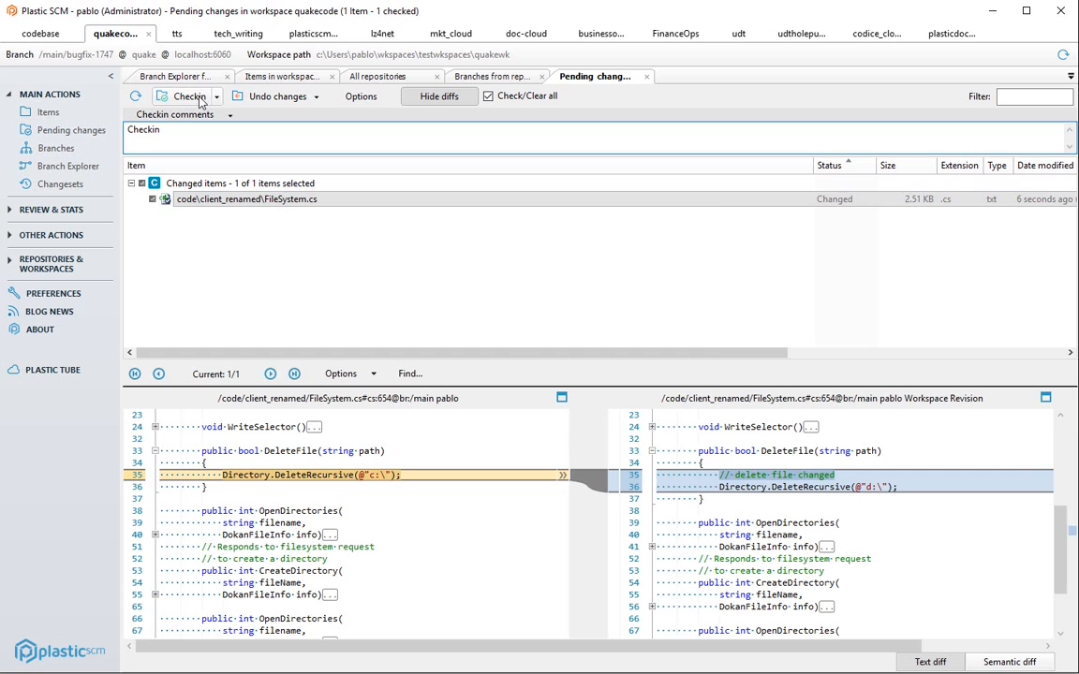
left_click(176, 75)
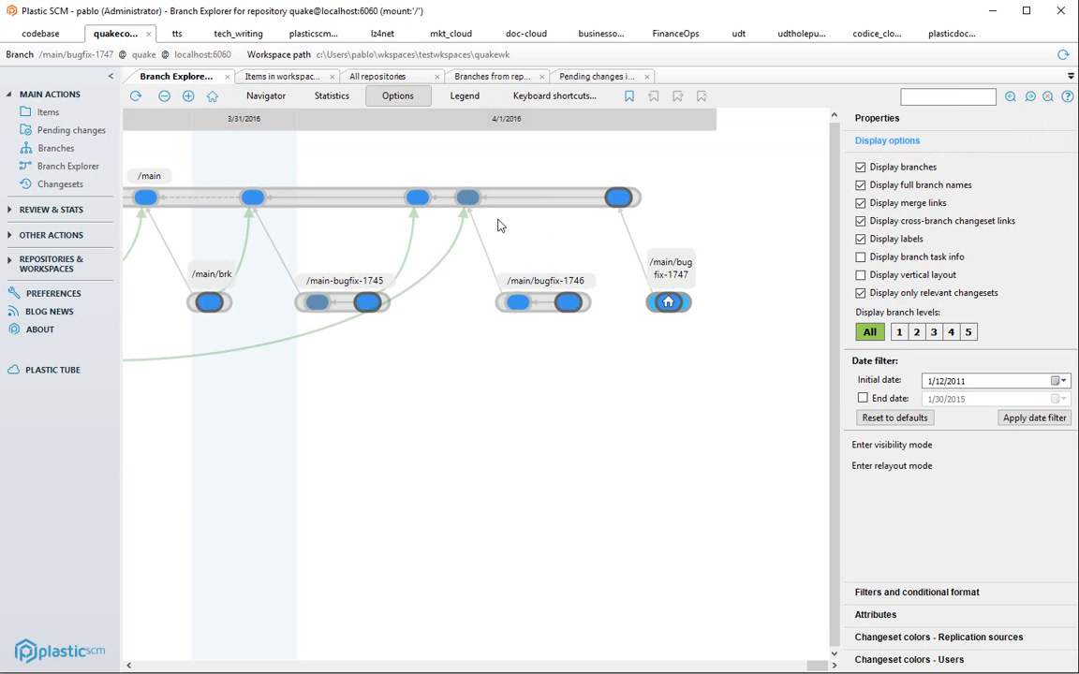
Sync the quake repository with the Bitbucket Git repository, pushing the bugfix-1747 changeset
right_click(667, 301)
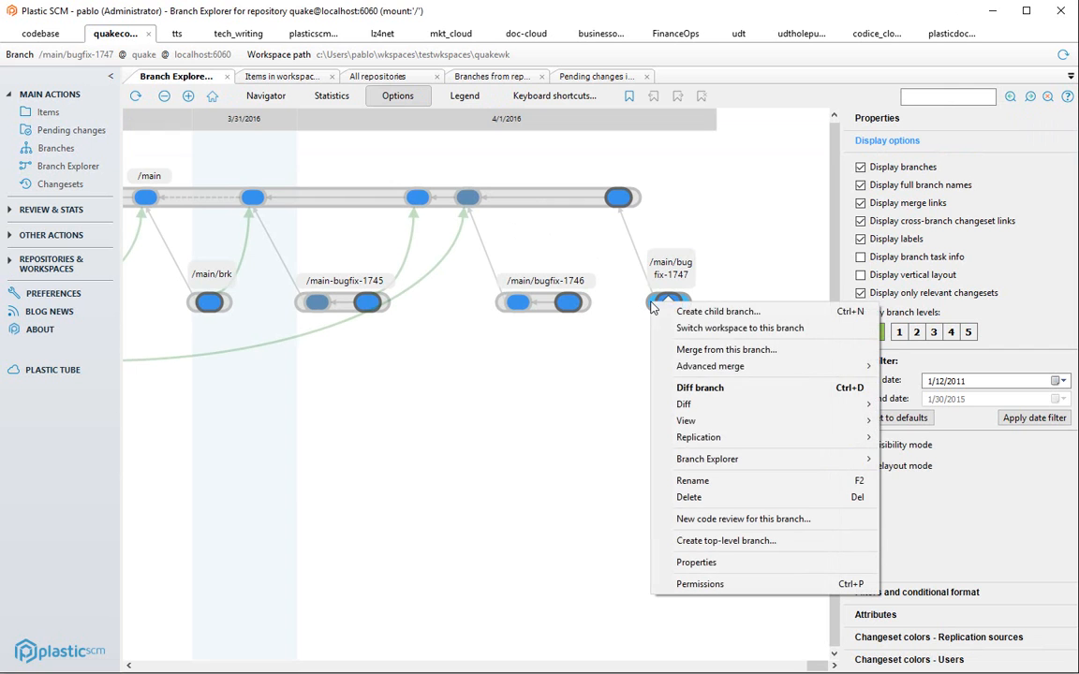
mouse_move(697, 439)
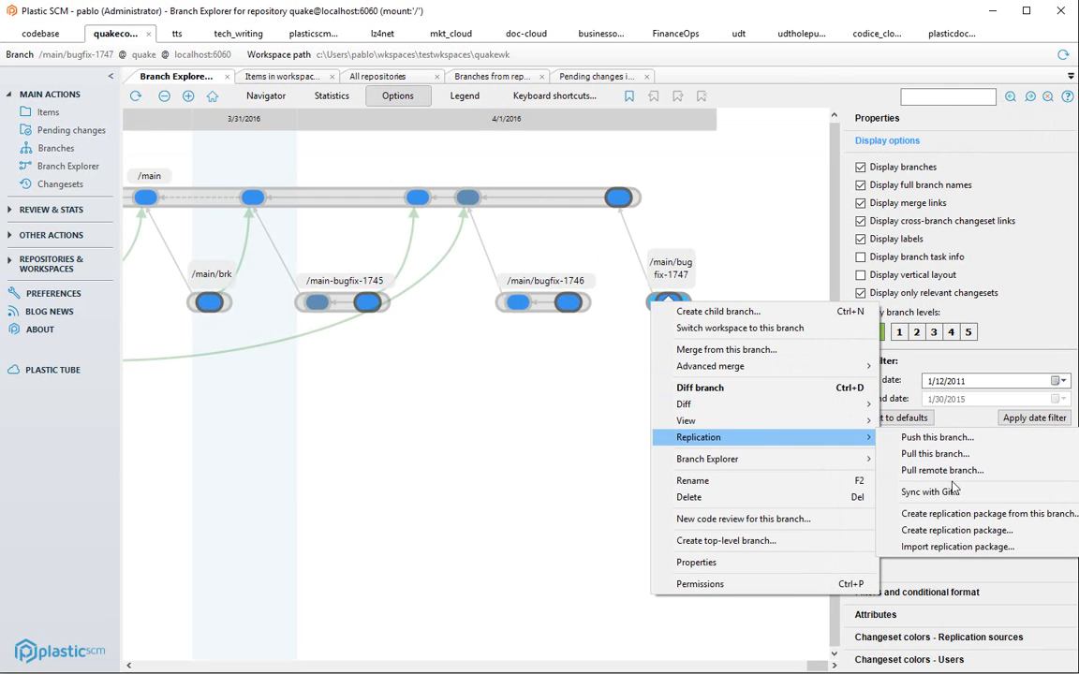
left_click(929, 491)
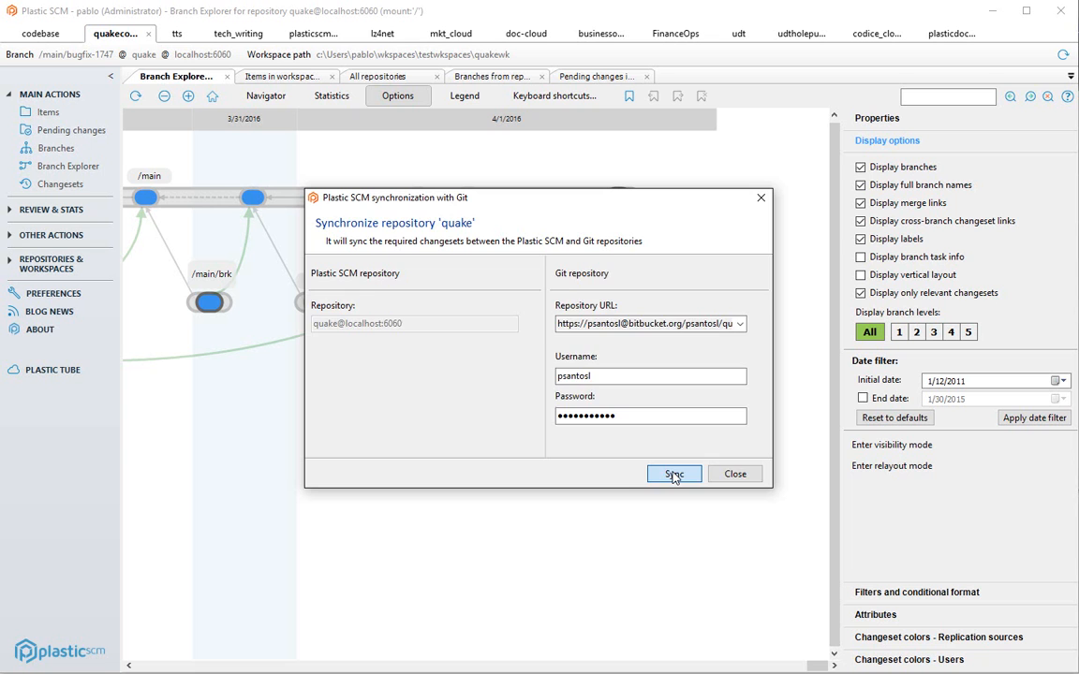
left_click(674, 473)
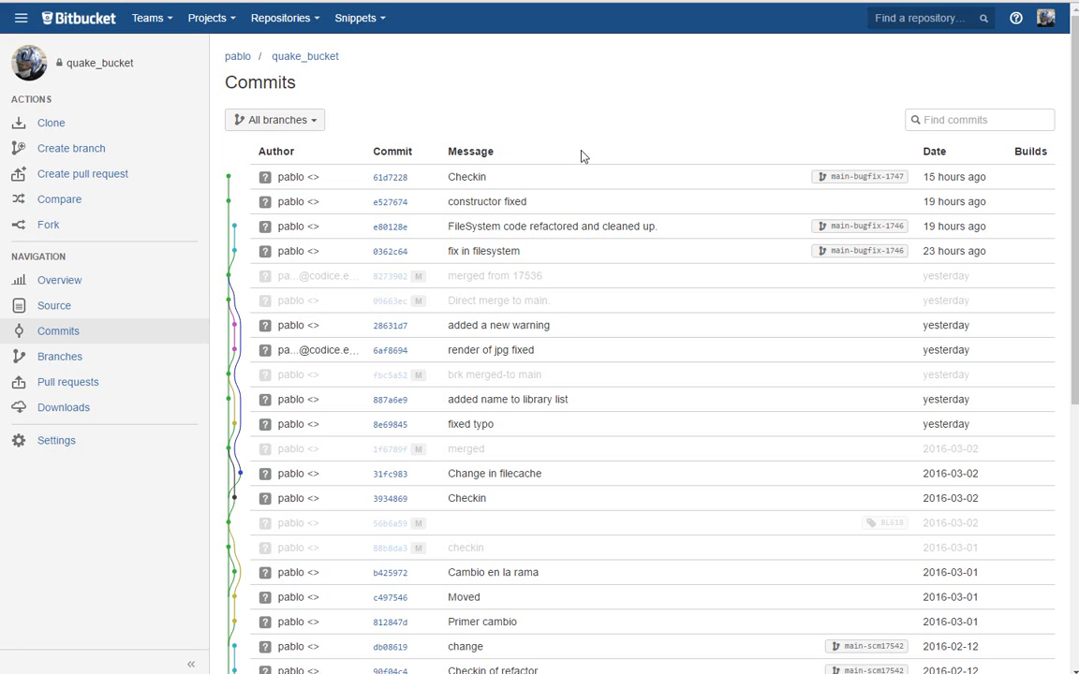
View the pushed Checkin commit in Bitbucket and review its FileSystem.cs change
double_click(466, 176)
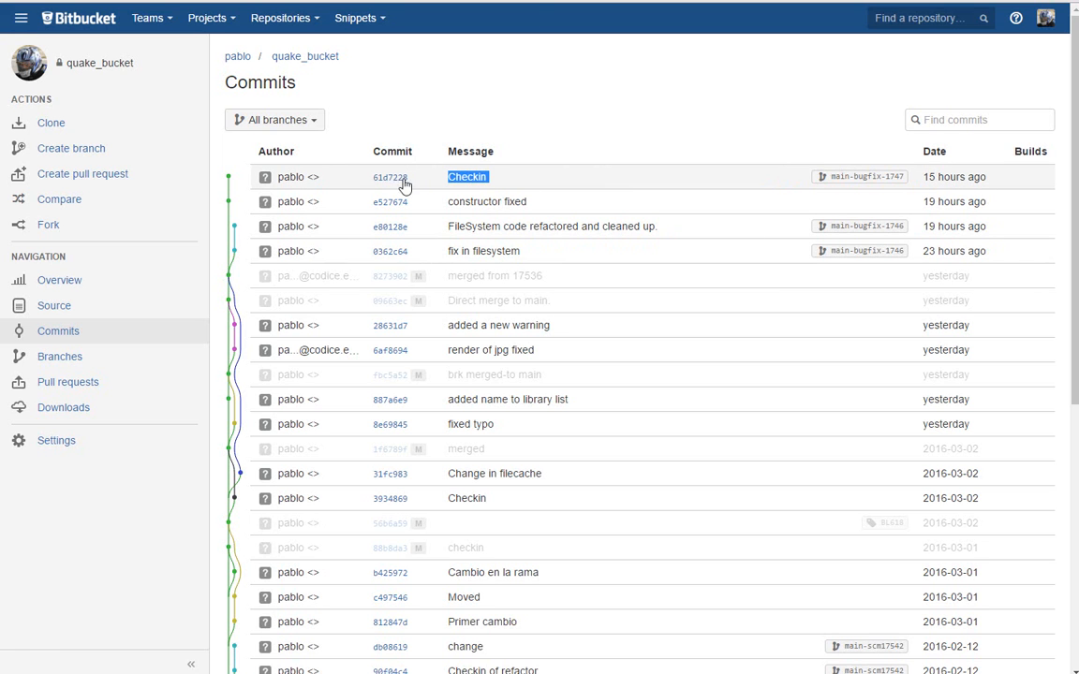
left_click(389, 176)
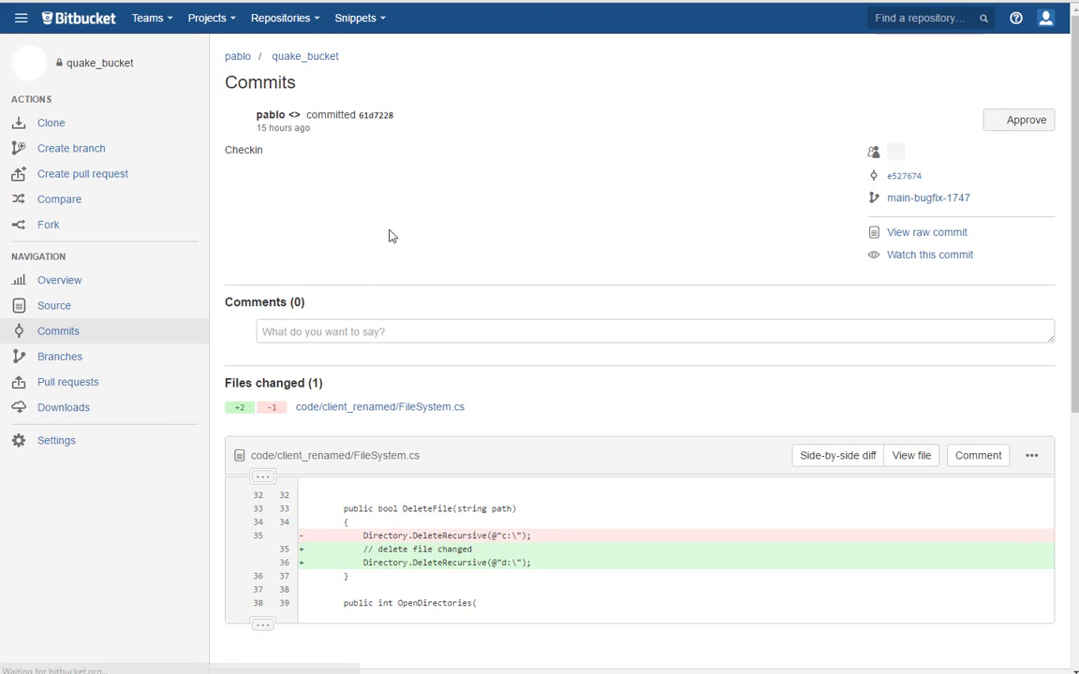
scroll("down", 3)
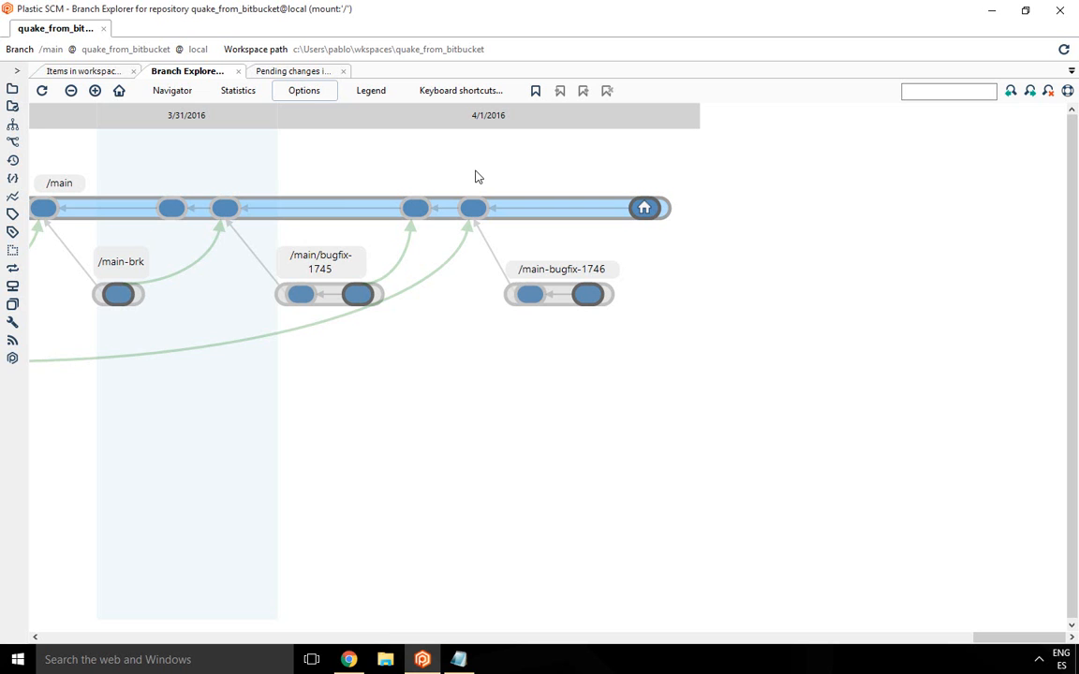
mouse_move(525, 195)
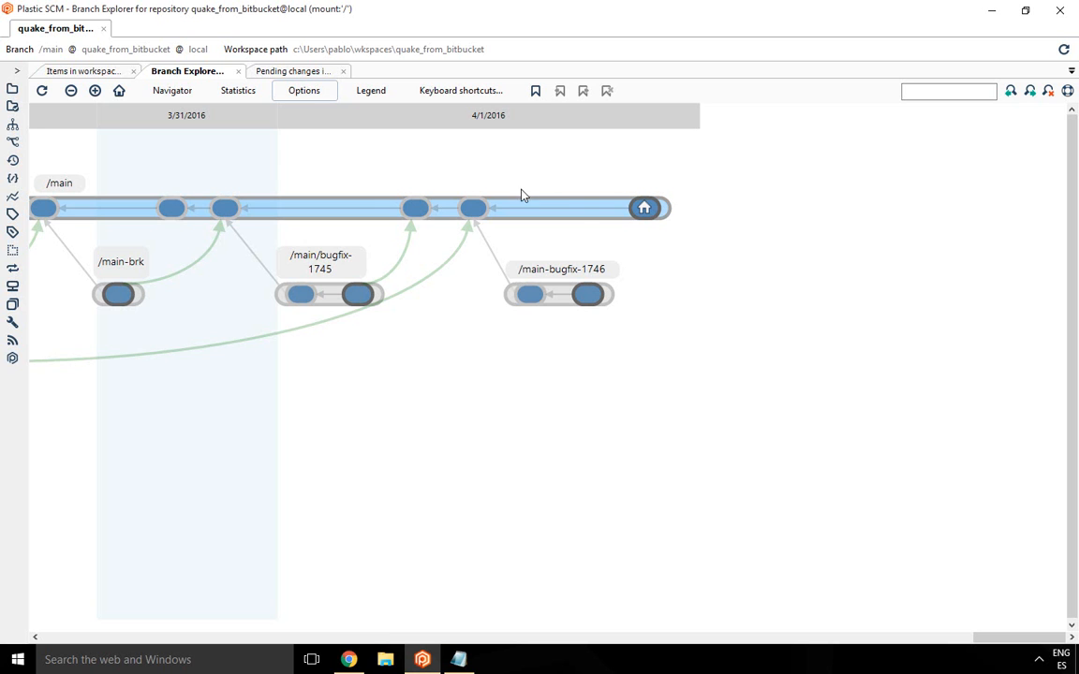
mouse_move(348, 209)
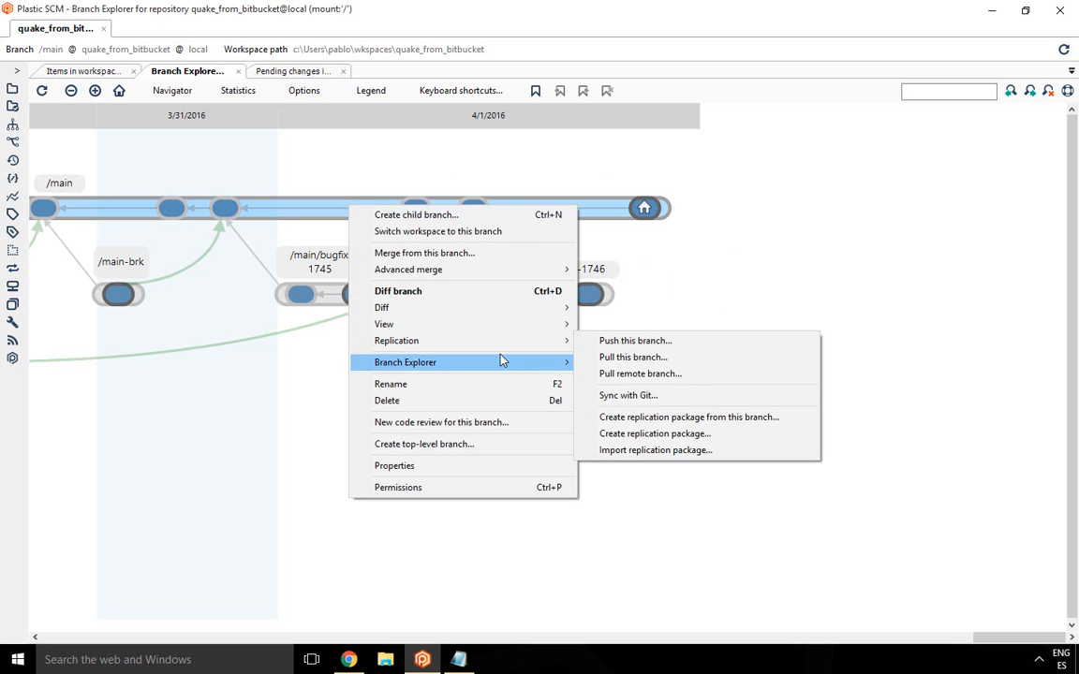
Pull quake_from_bitbucket from the Bitbucket Git repository and dismiss the finished sync
left_click(628, 393)
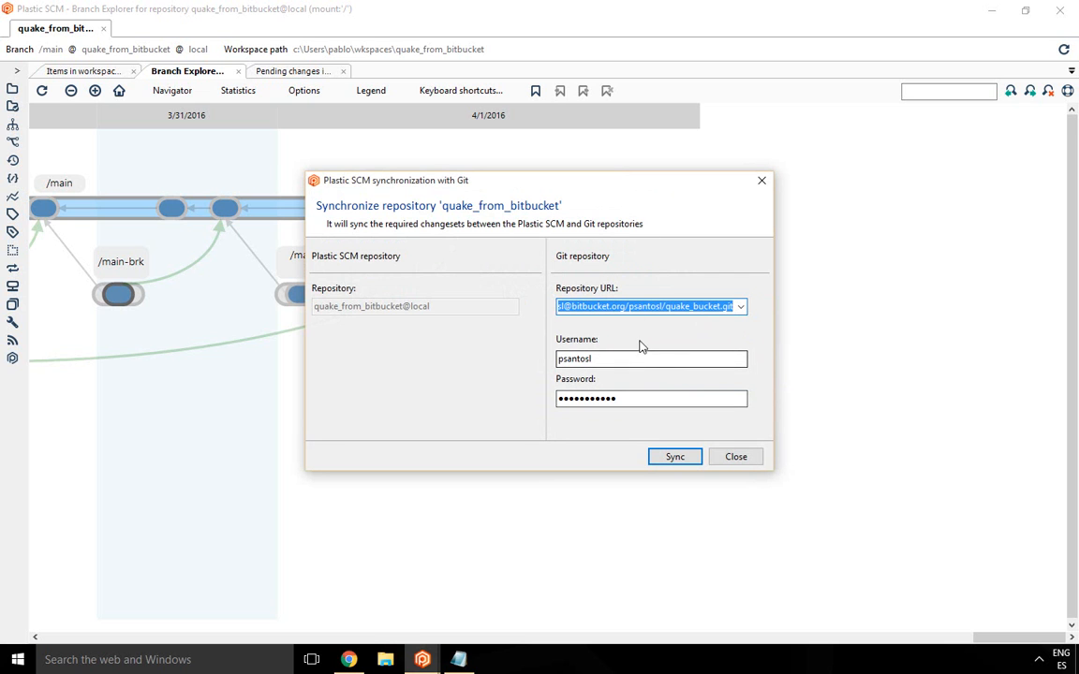
mouse_move(599, 326)
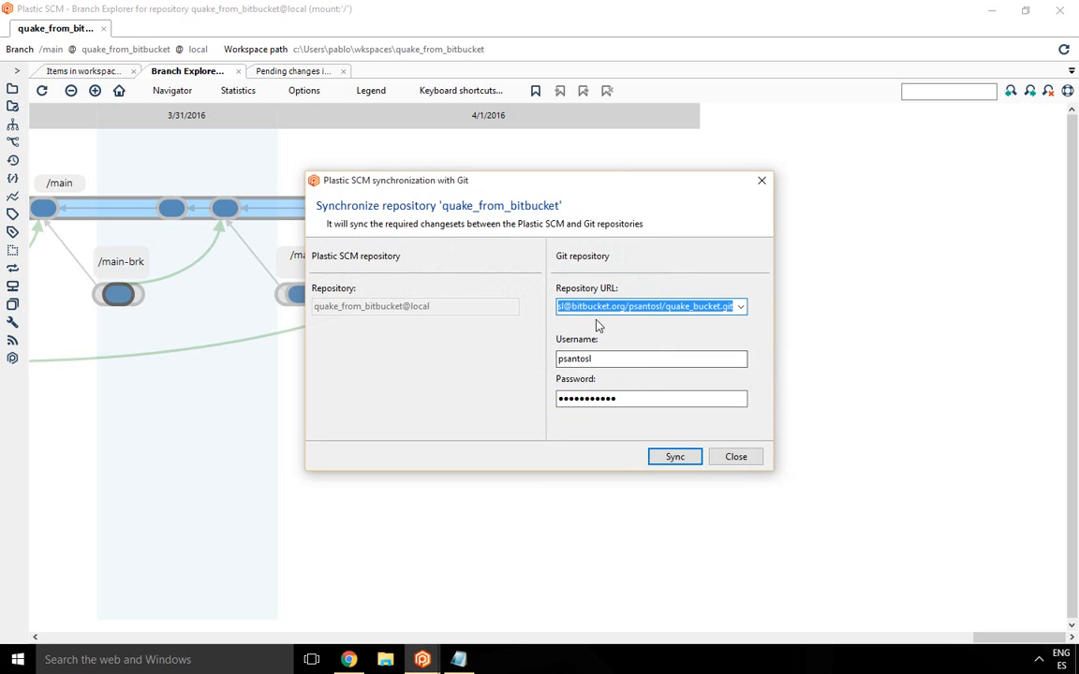
left_click(675, 457)
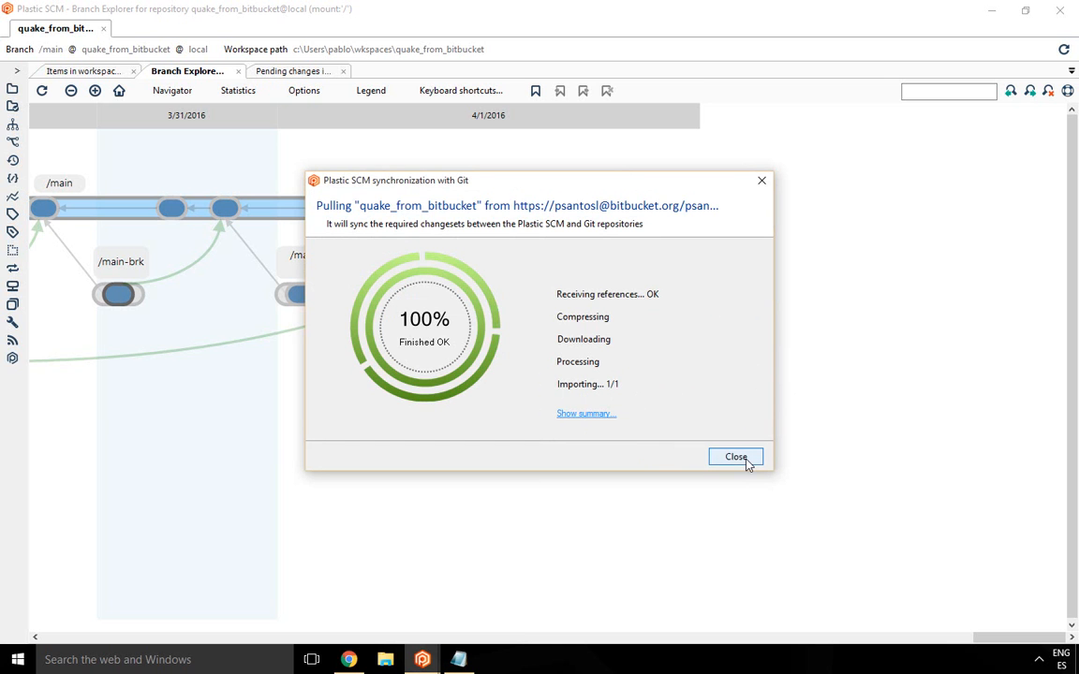
left_click(736, 457)
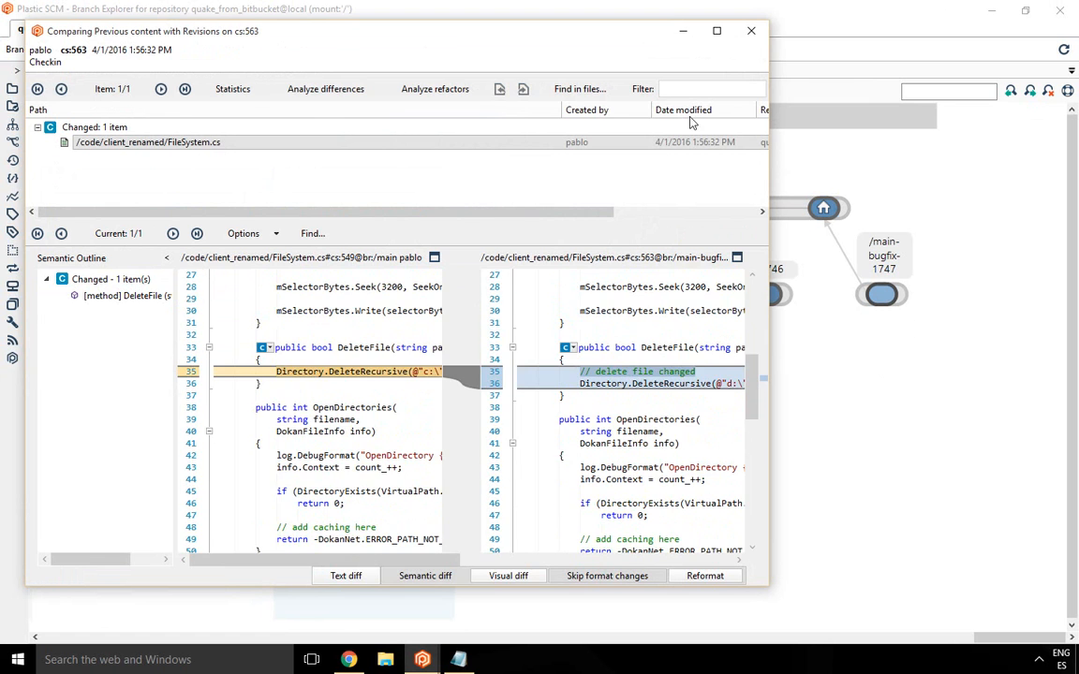
Close the diff and start merging branch main-bugfix-1747 into the workspace branch
left_click(749, 30)
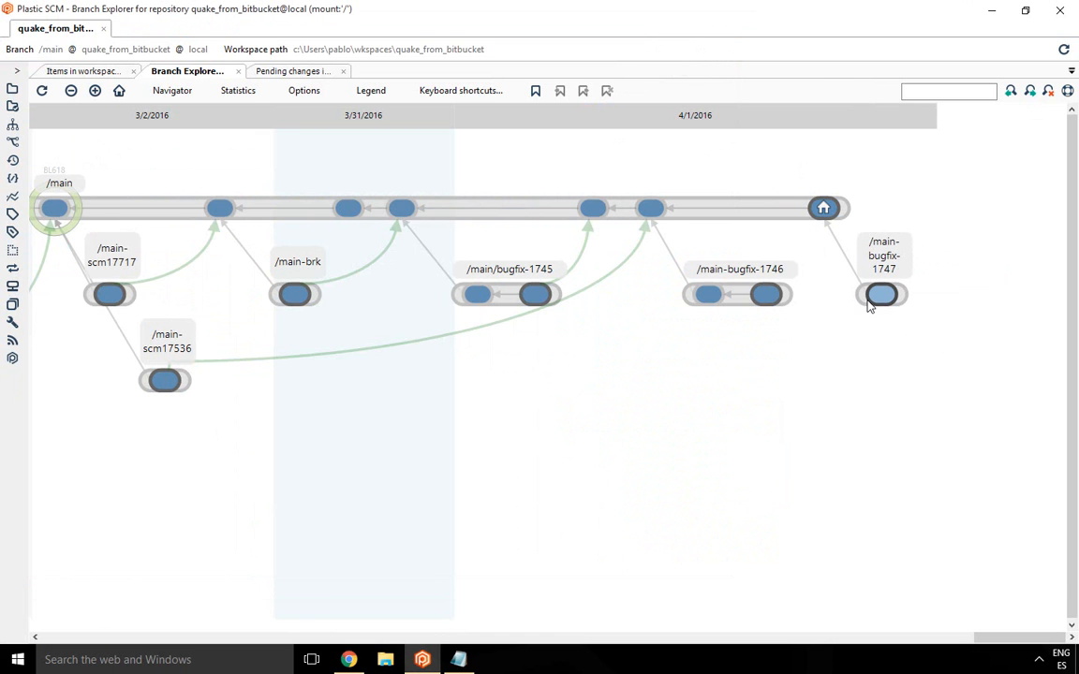
right_click(881, 294)
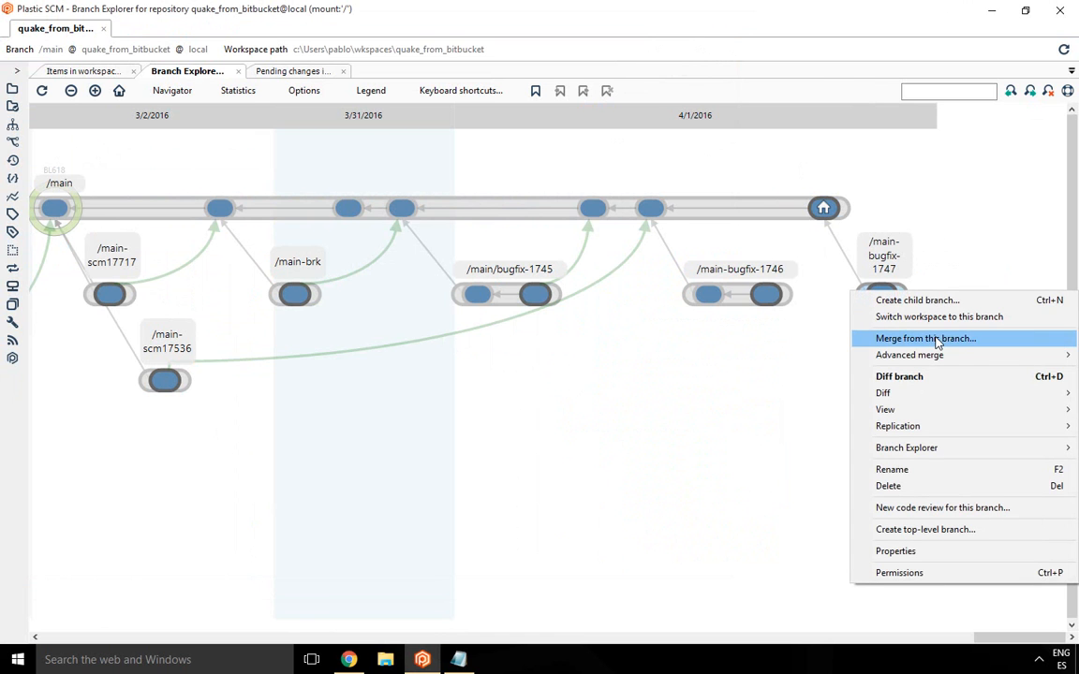
left_click(925, 337)
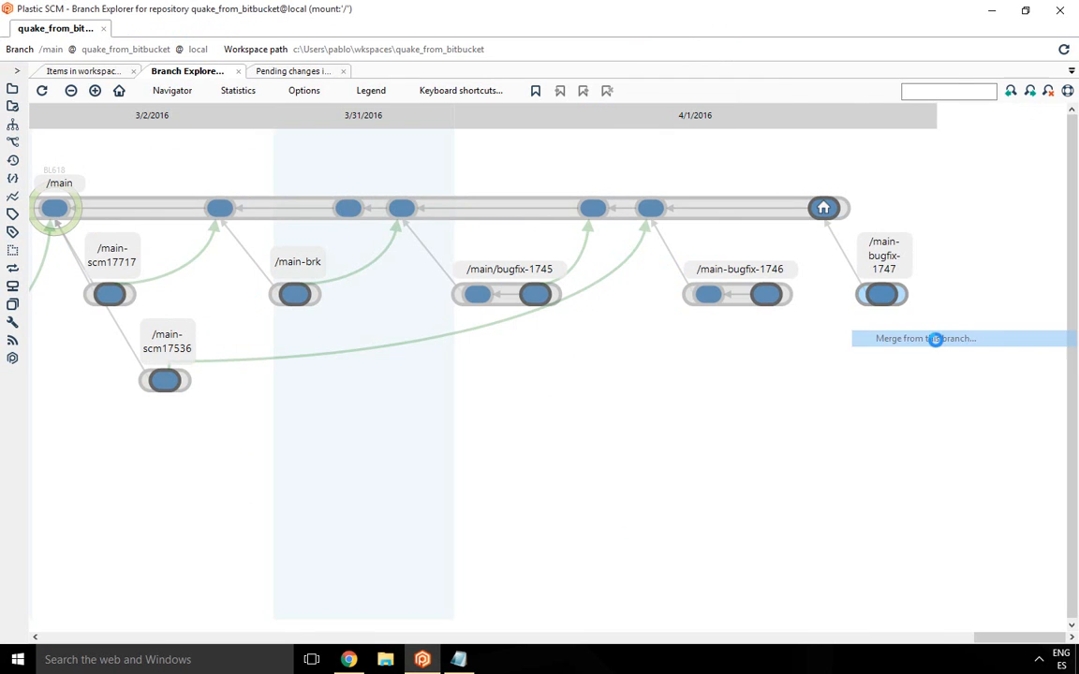
left_click(925, 337)
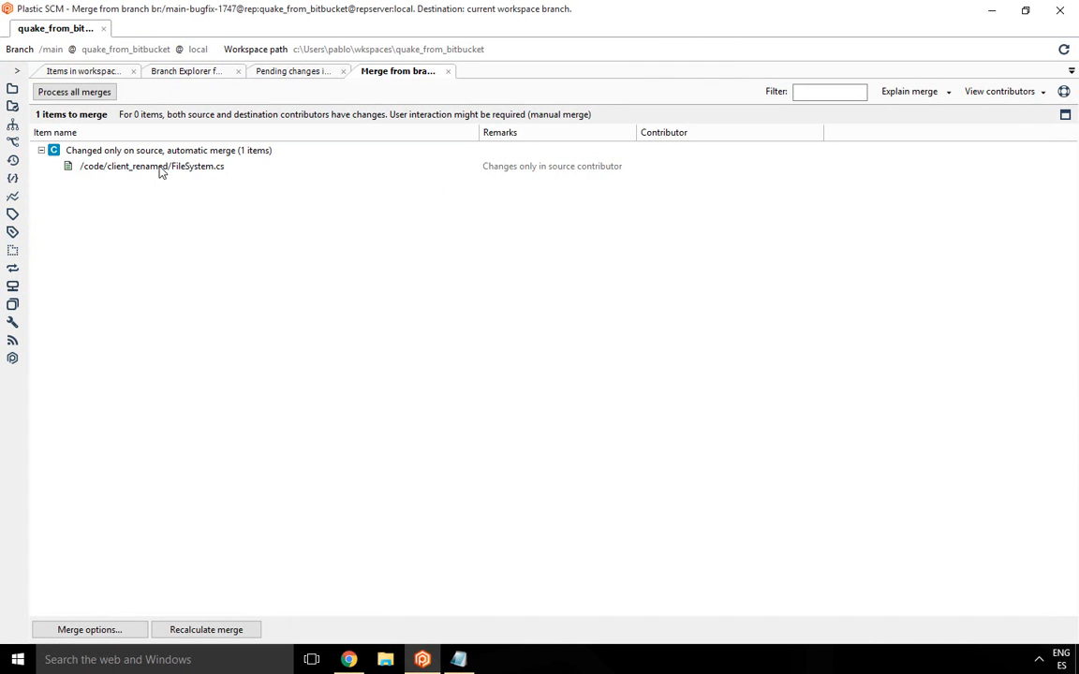
Process all merges so FileSystem.cs is merged into main, and review the pending changes
left_click(75, 92)
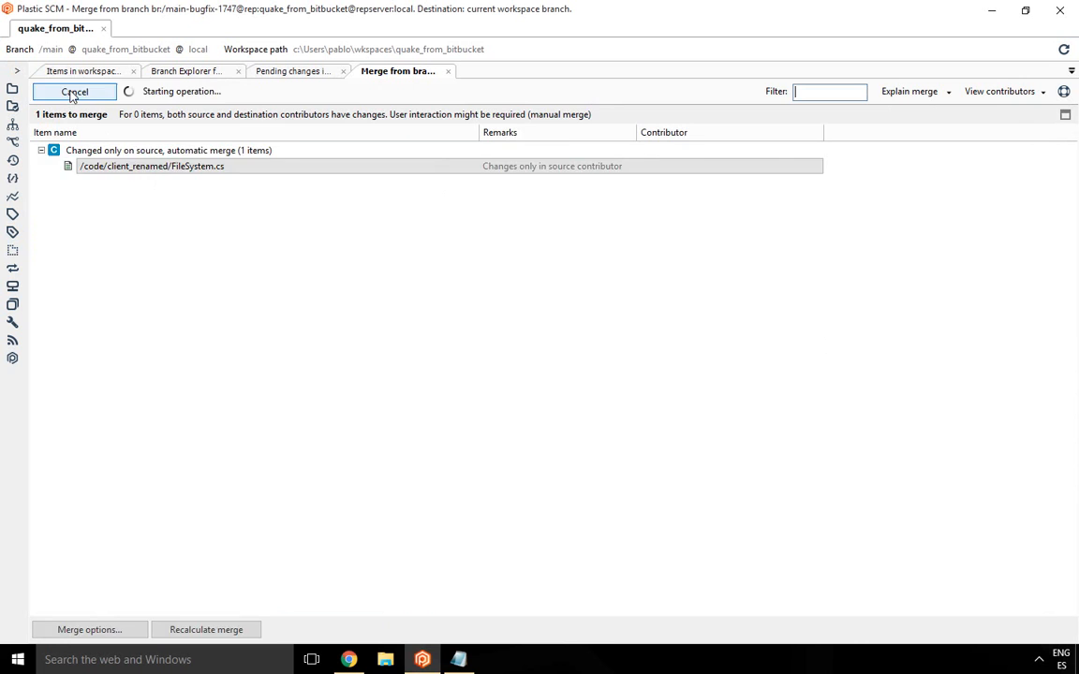
left_click(186, 71)
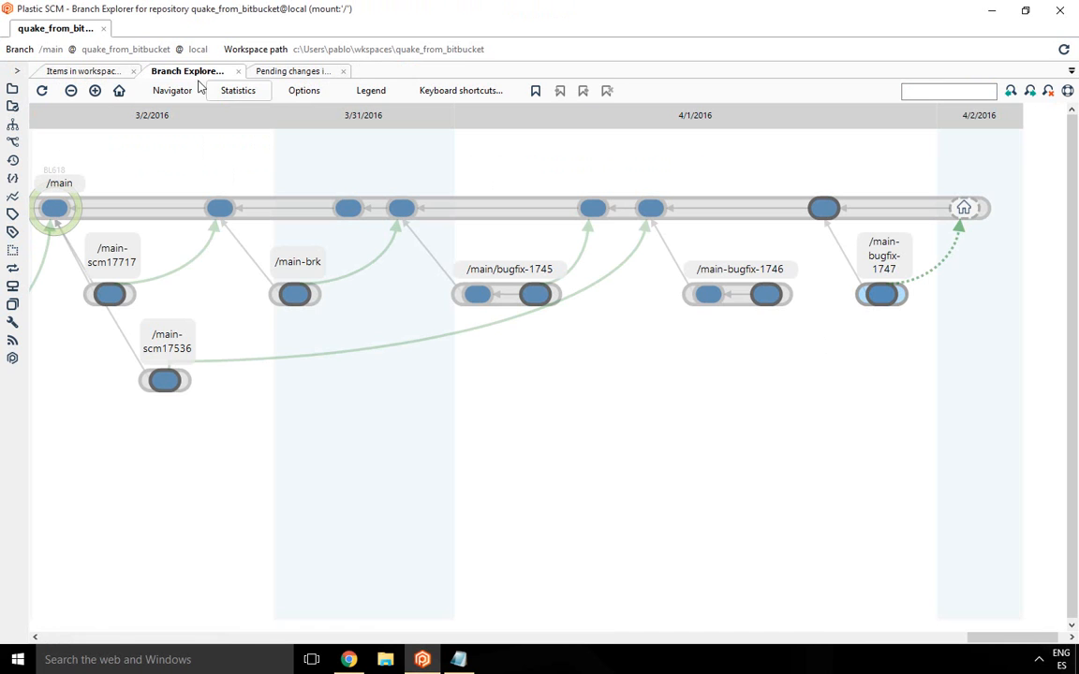
left_click(293, 71)
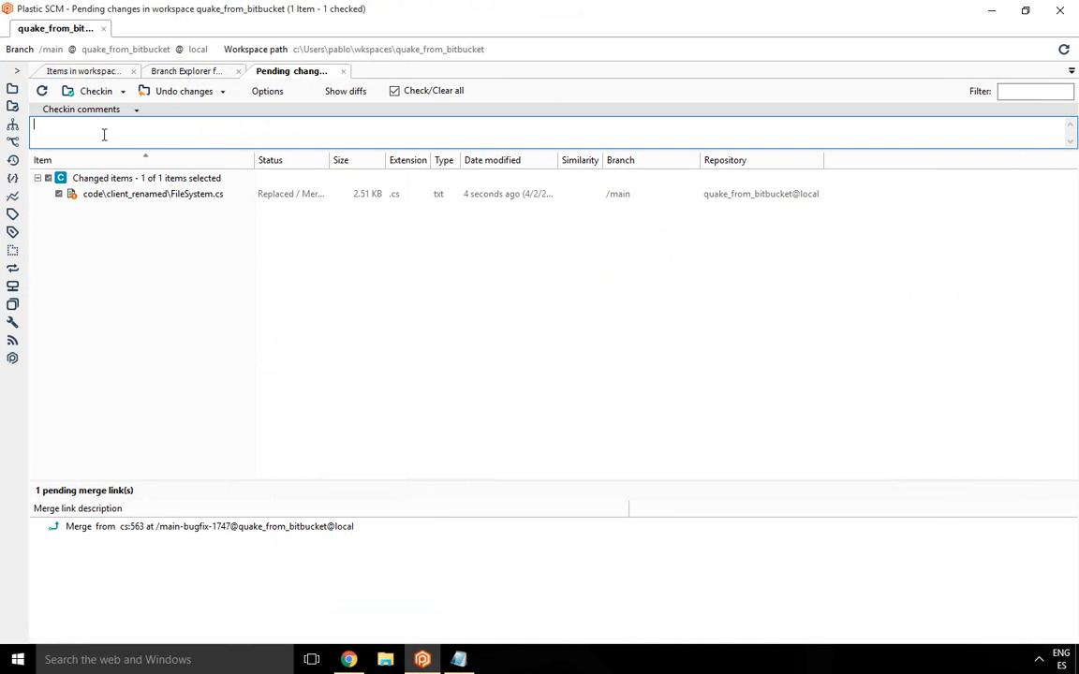
Check in the merge with comment 'merged from 1747' and return to the branch diagram
type("merged from 174")
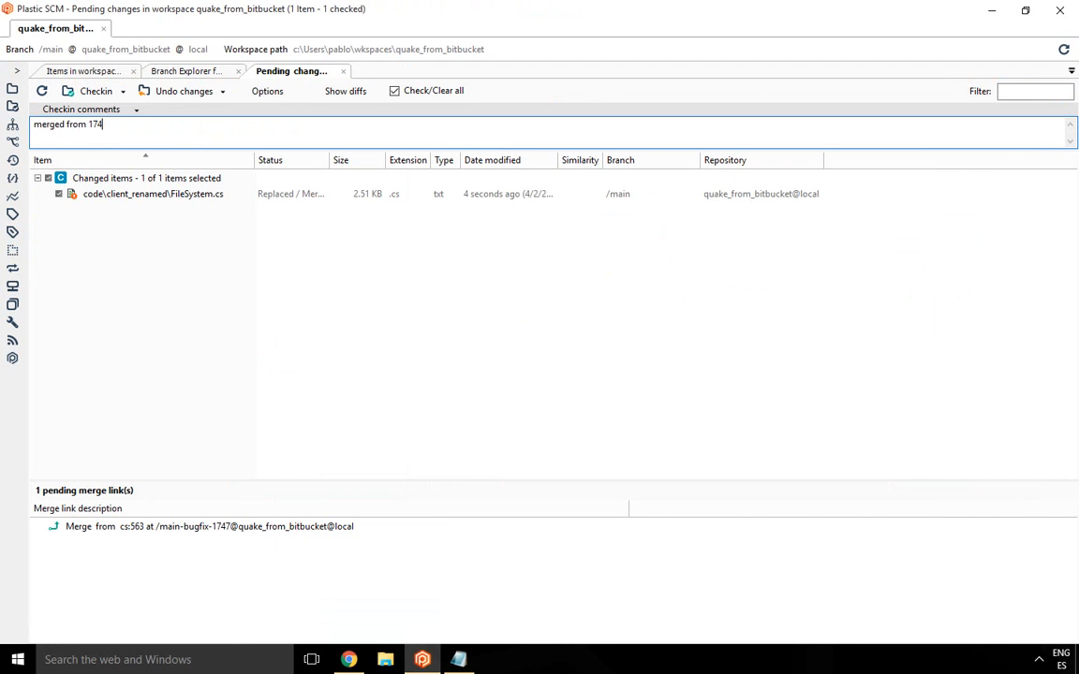
left_click(94, 90)
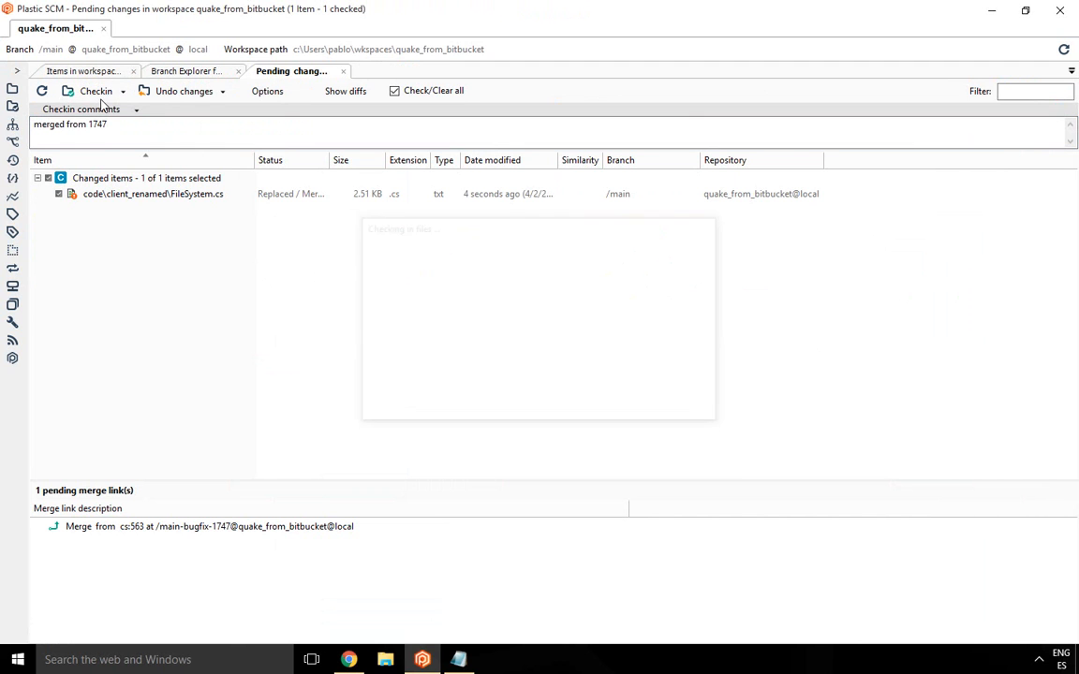
left_click(184, 71)
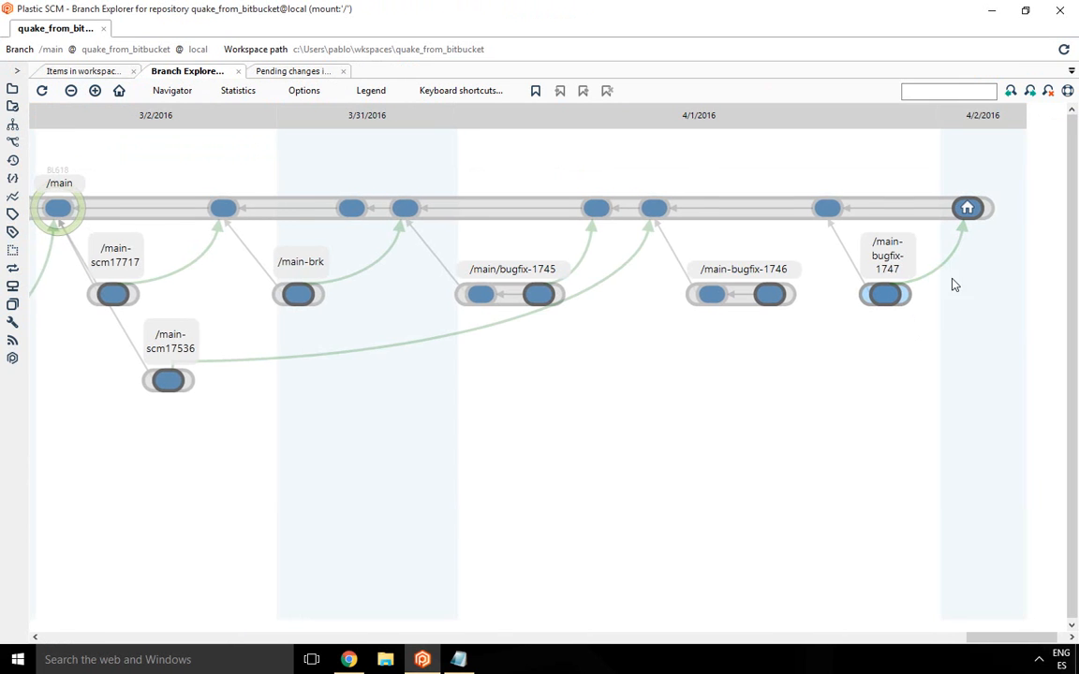
scroll("left", 3)
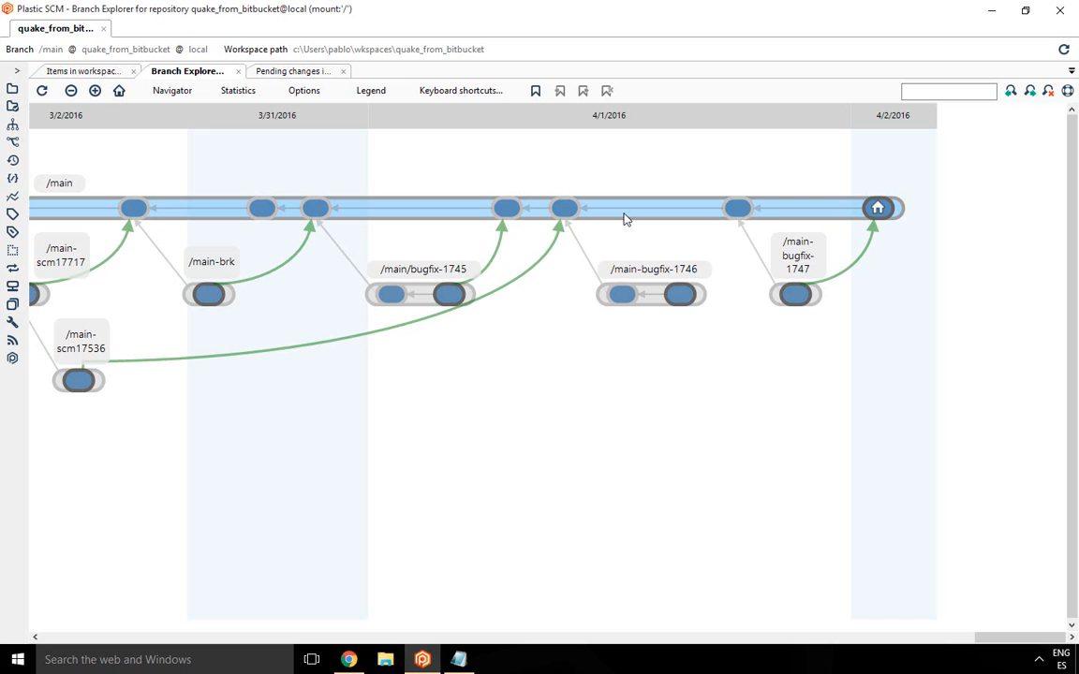
Sync quake_from_bitbucket with Bitbucket Git, pushing the merged main branch
right_click(877, 206)
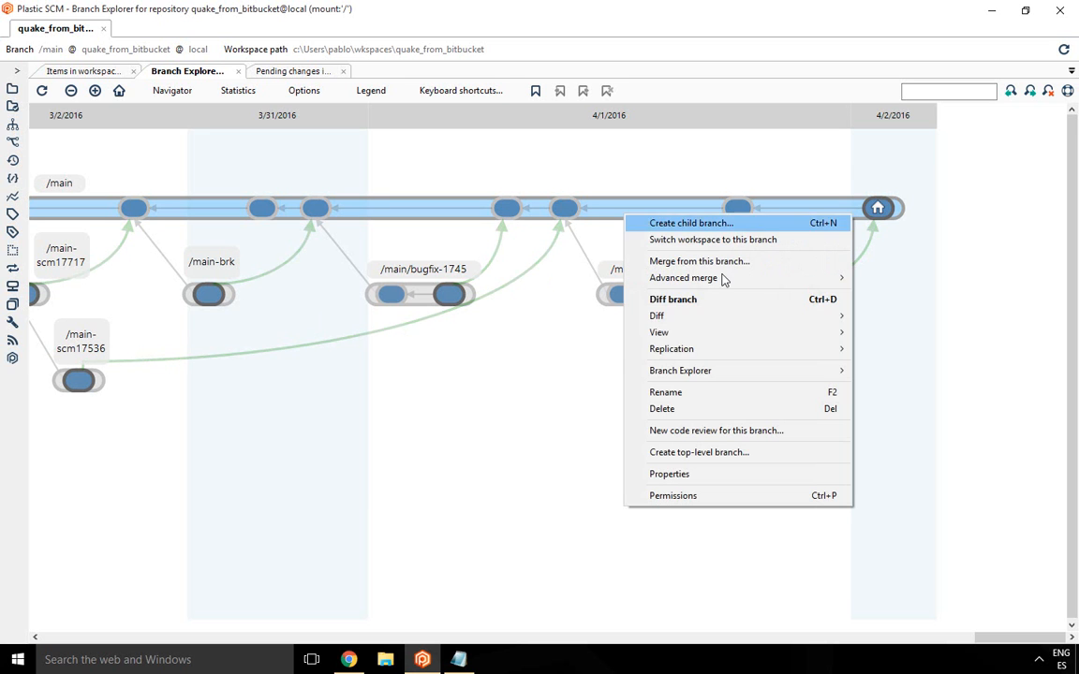
mouse_move(671, 349)
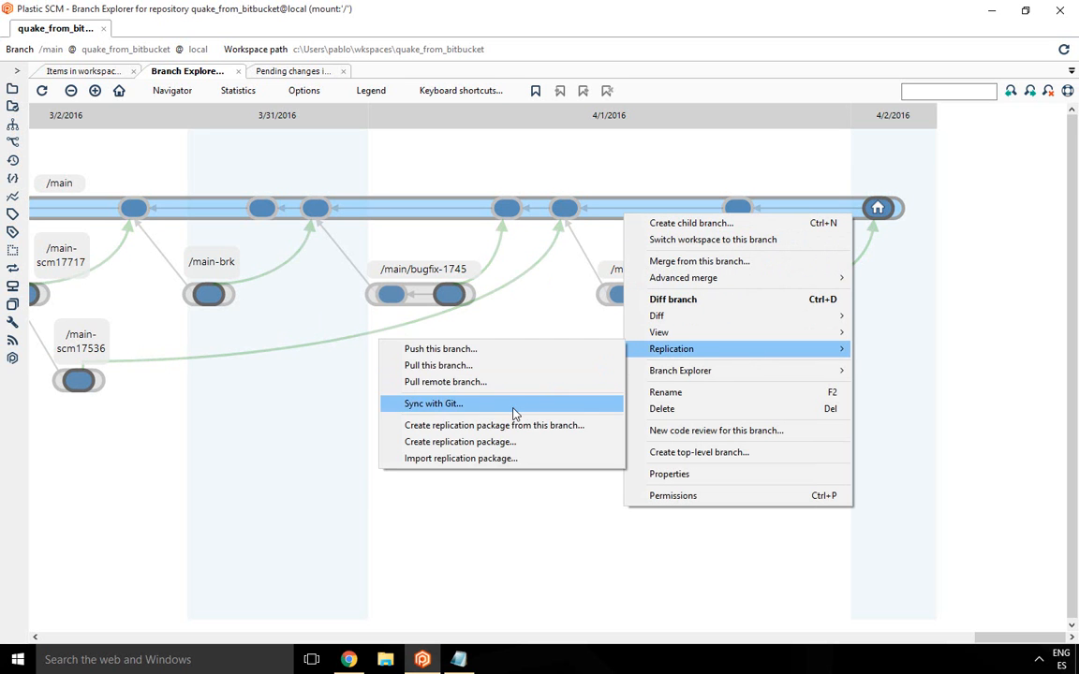
left_click(434, 405)
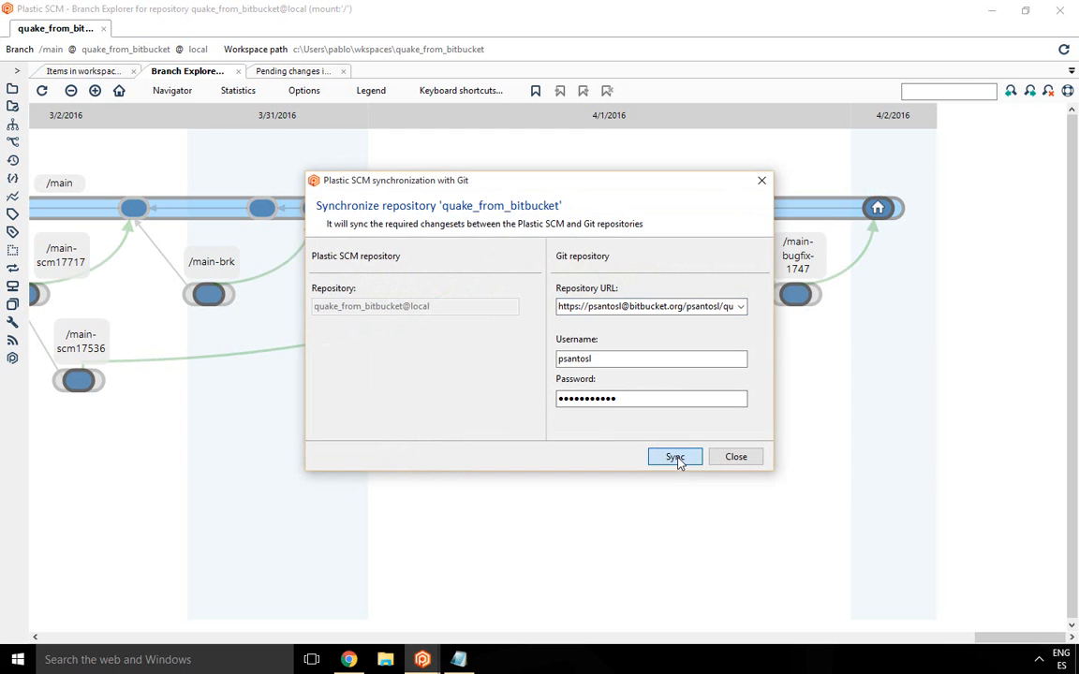
left_click(674, 457)
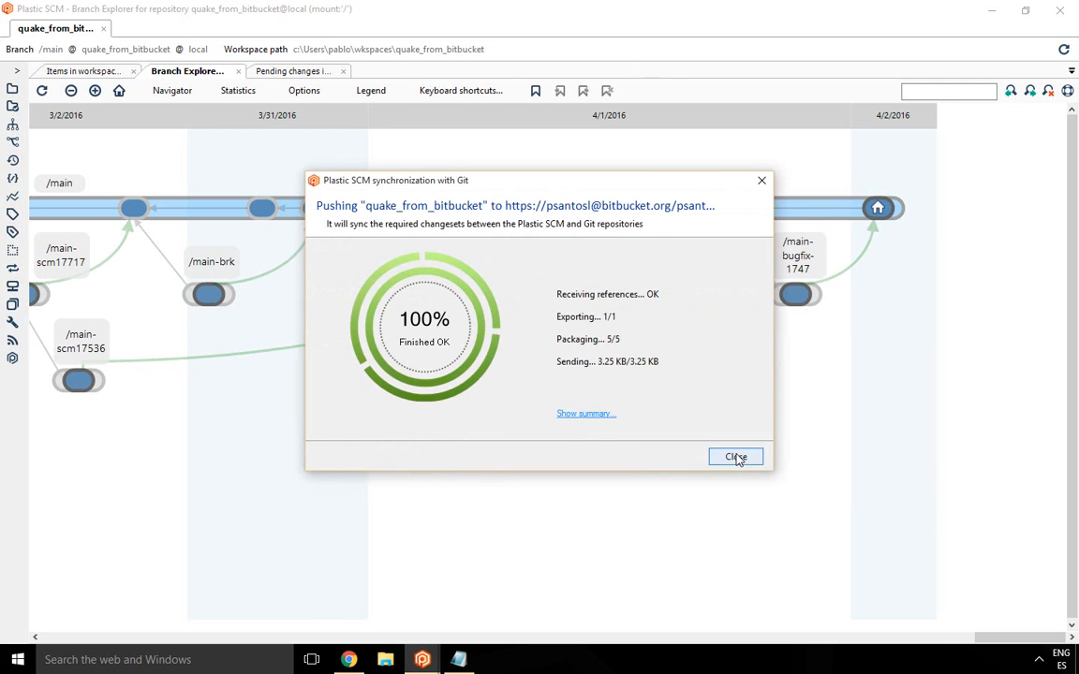
left_click(736, 457)
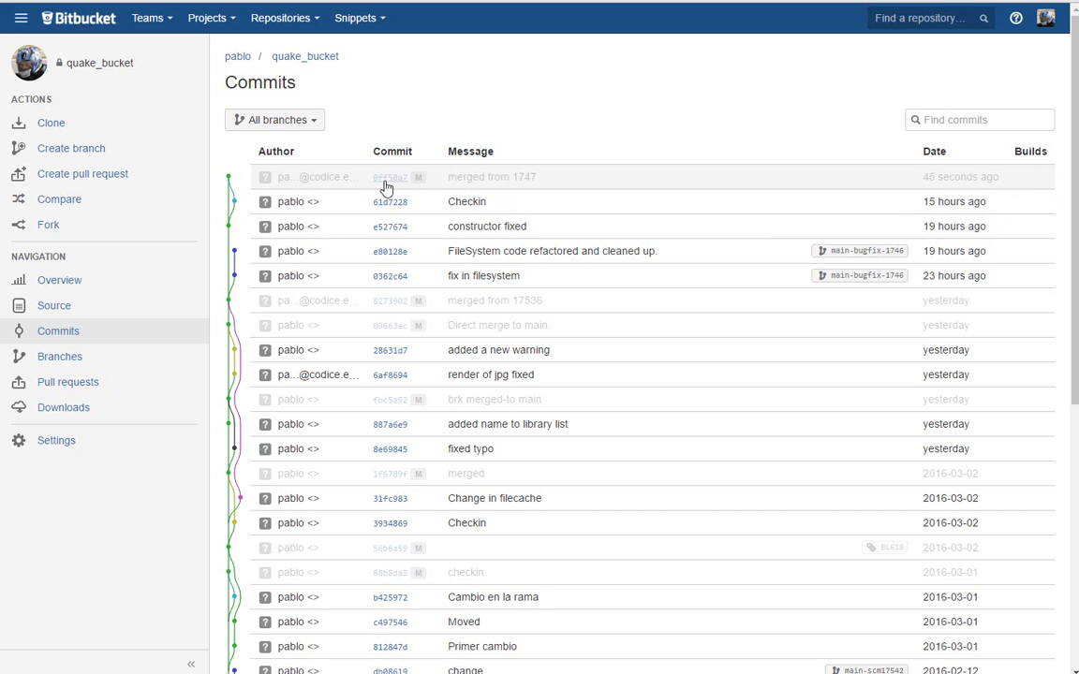
View the 'merged from 1747' commit at the top of the Bitbucket quake_bucket history
left_click(389, 176)
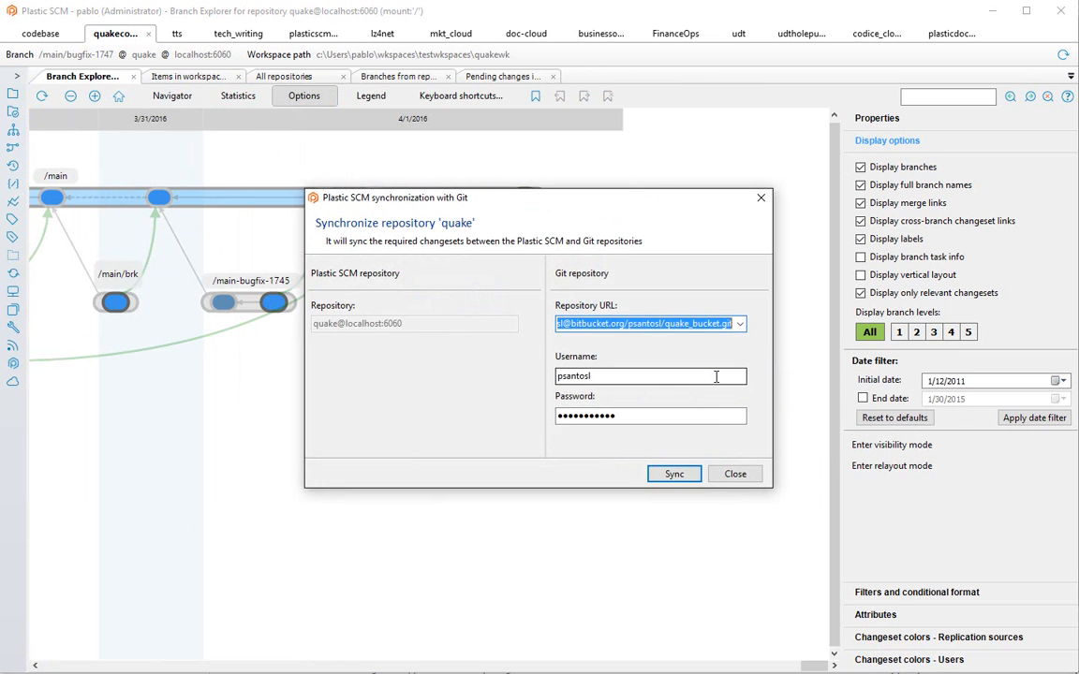
Sync the quake repository with Bitbucket so the merge into /main appears in the branch explorer
left_click(674, 472)
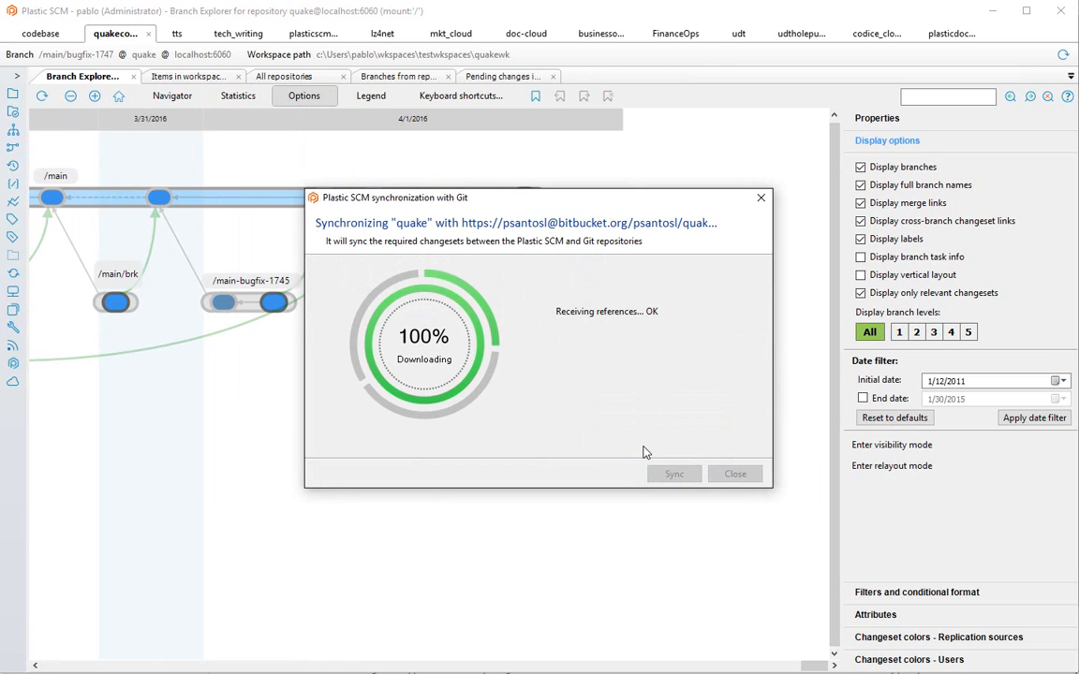
left_click(734, 472)
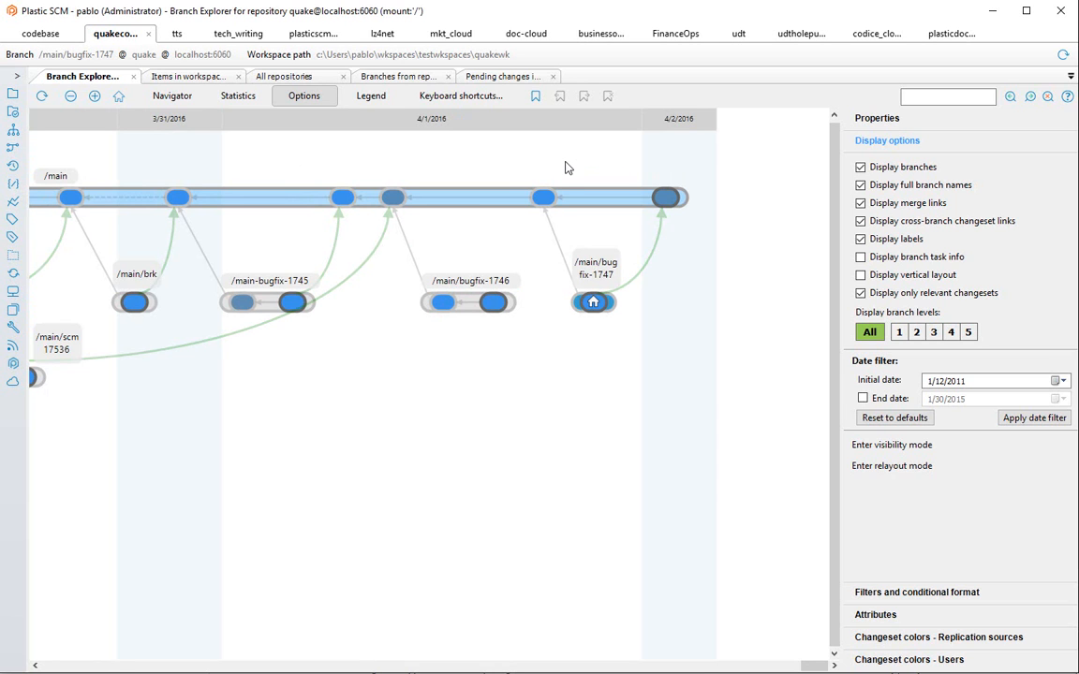
mouse_move(573, 167)
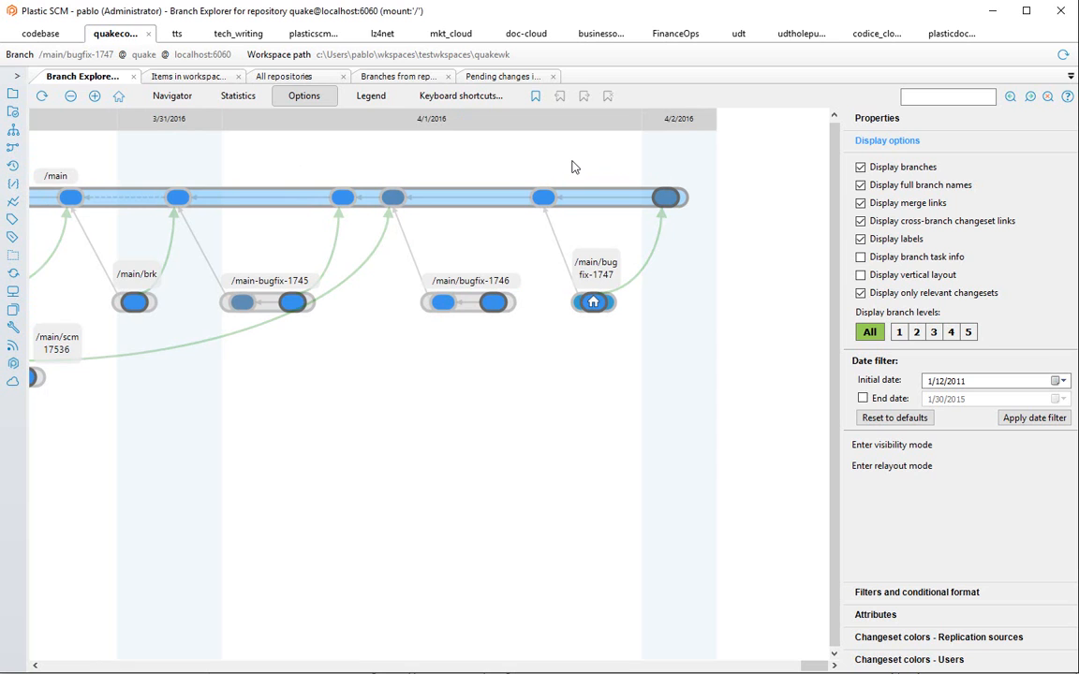